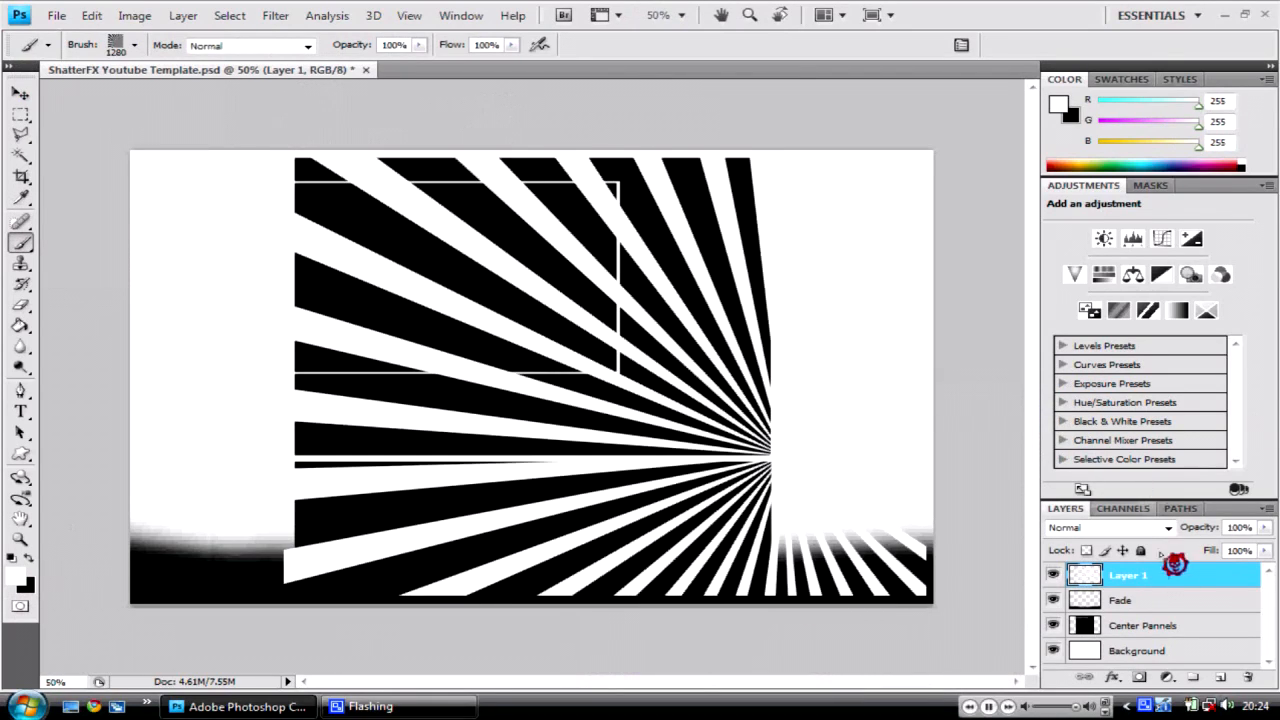
- Review the Center Pannels layer style, then move Layer 1 beneath the Fade layer
click(20, 114)
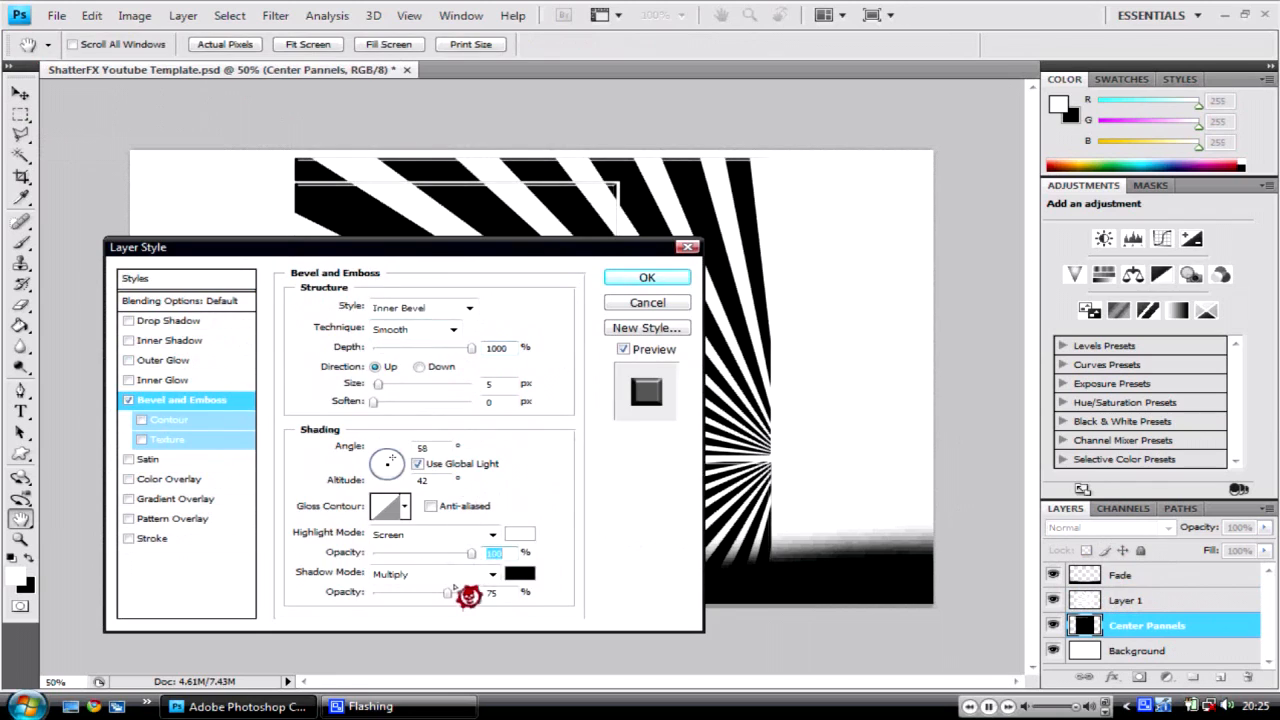
click(1128, 600)
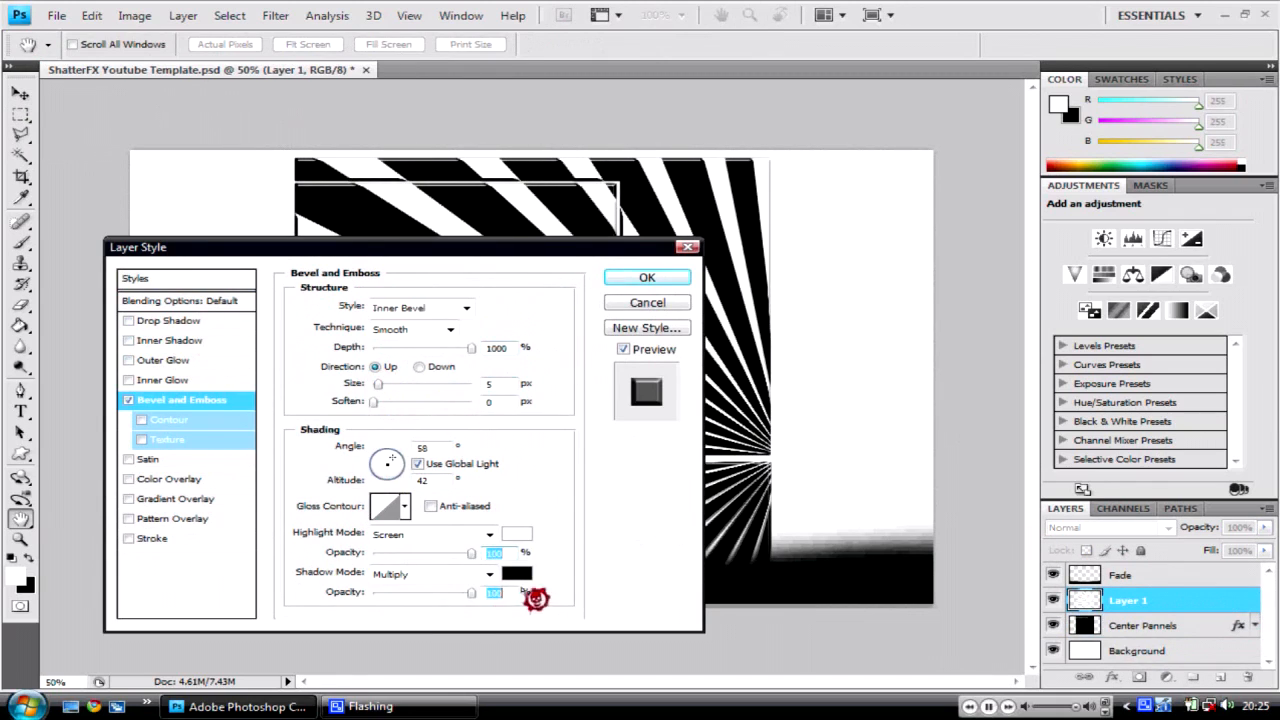
click(646, 276)
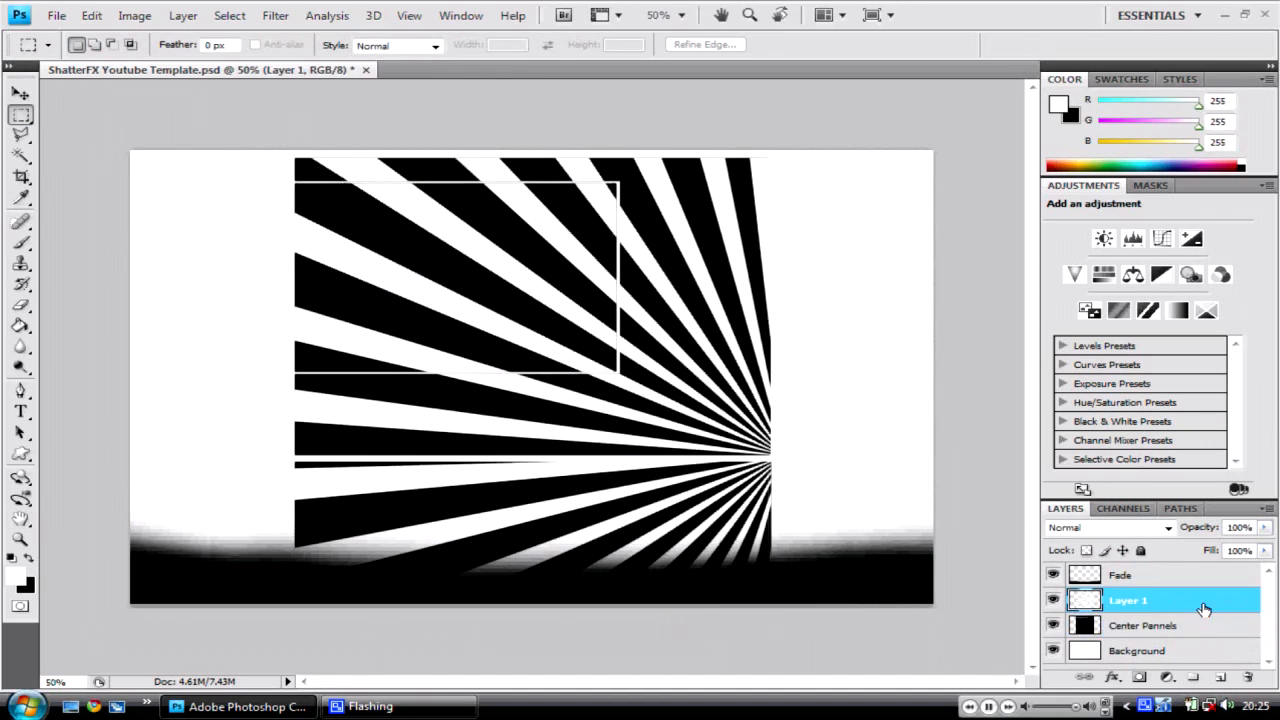
- Stamp grunge scratch textures over the sunburst panels and scattered squares on the white sides
double_click(1140, 624)
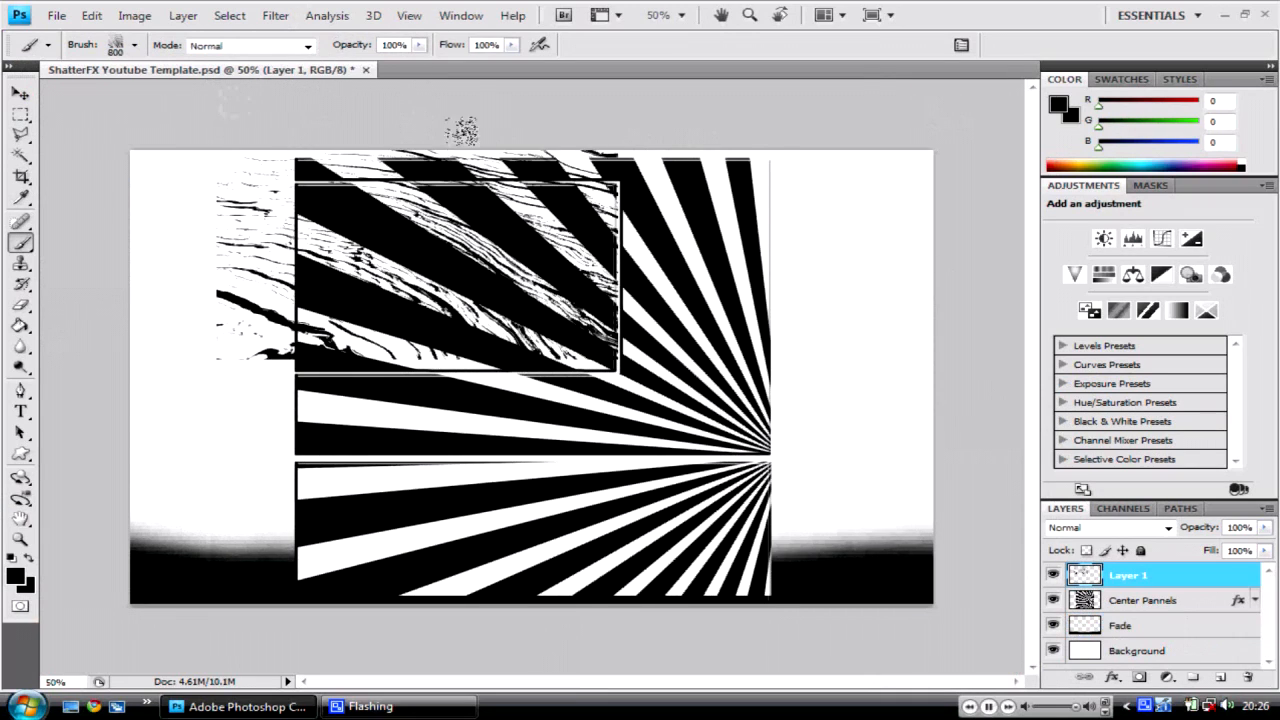
click(20, 114)
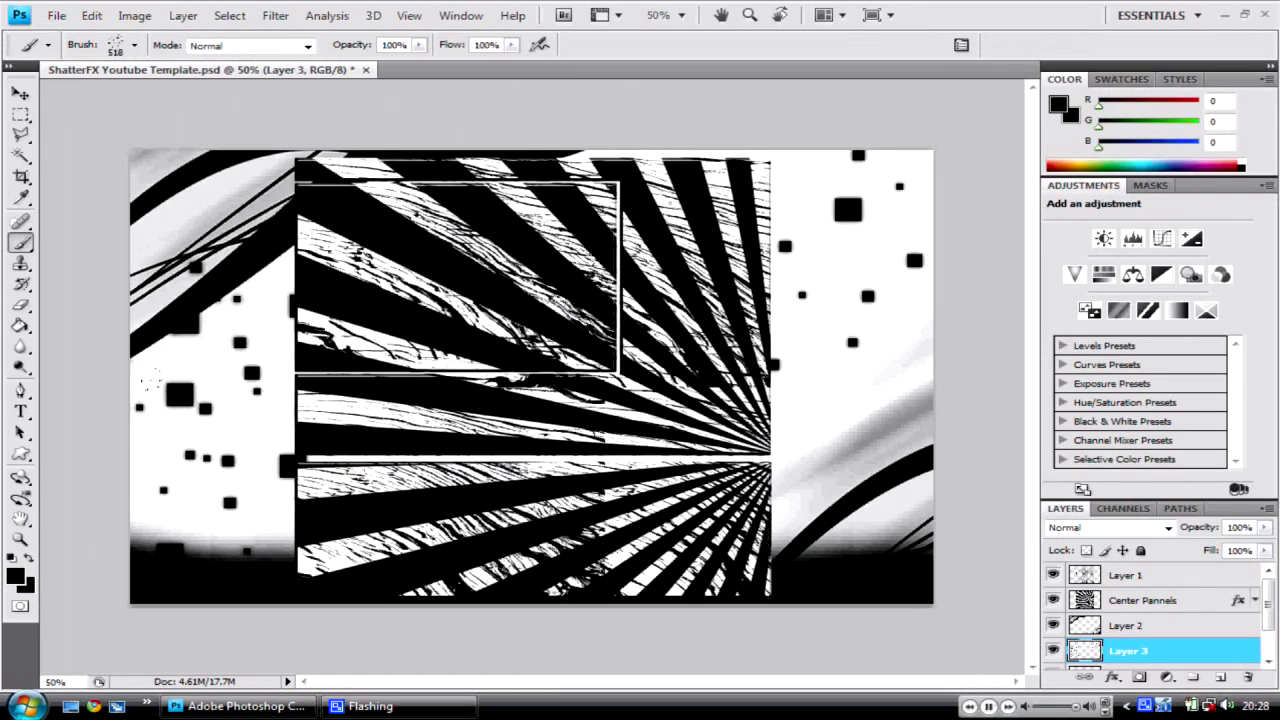
click(136, 44)
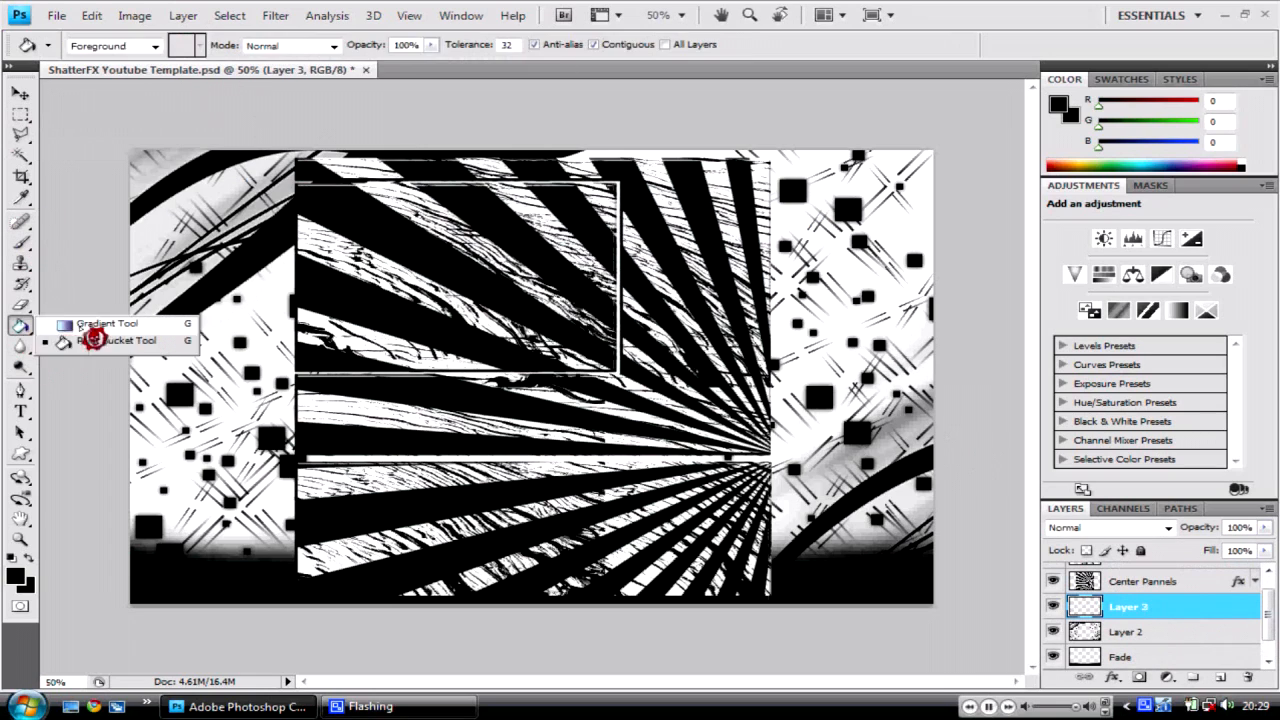
- Darken the edges with a black gradient on Layer 3 and brush halftone dots into the top corners of Layer 2
click(106, 324)
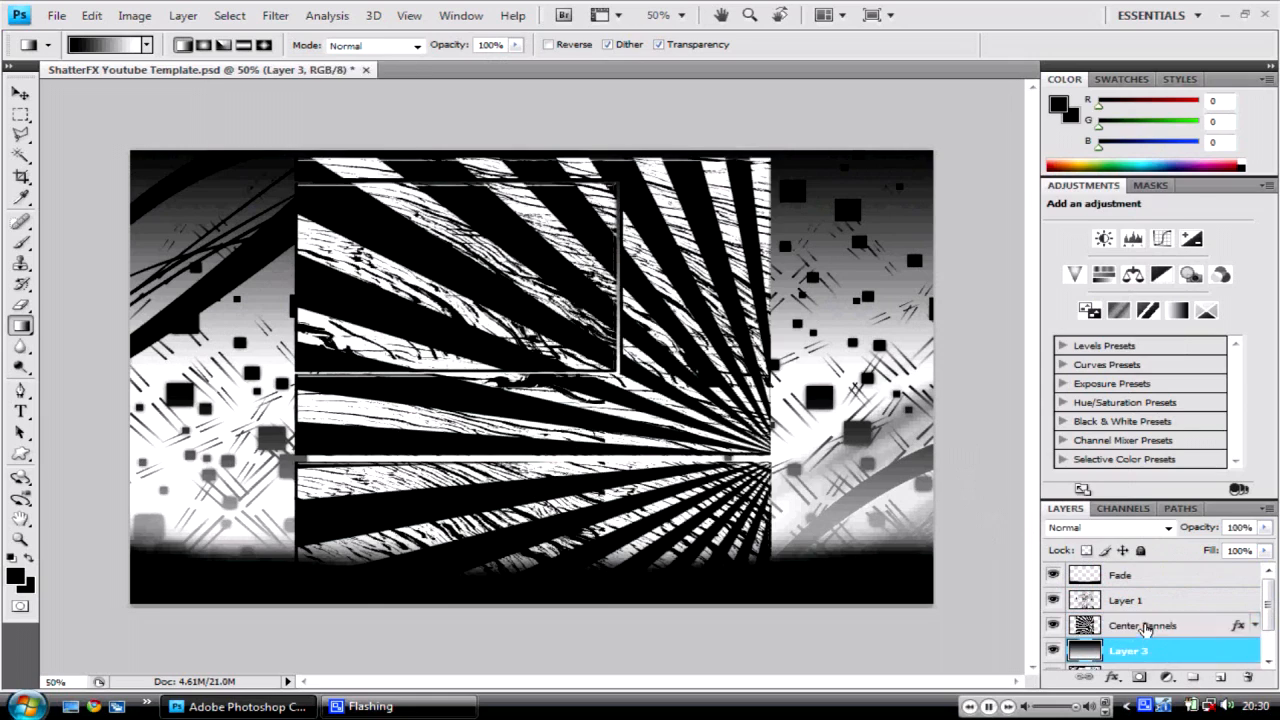
click(1142, 624)
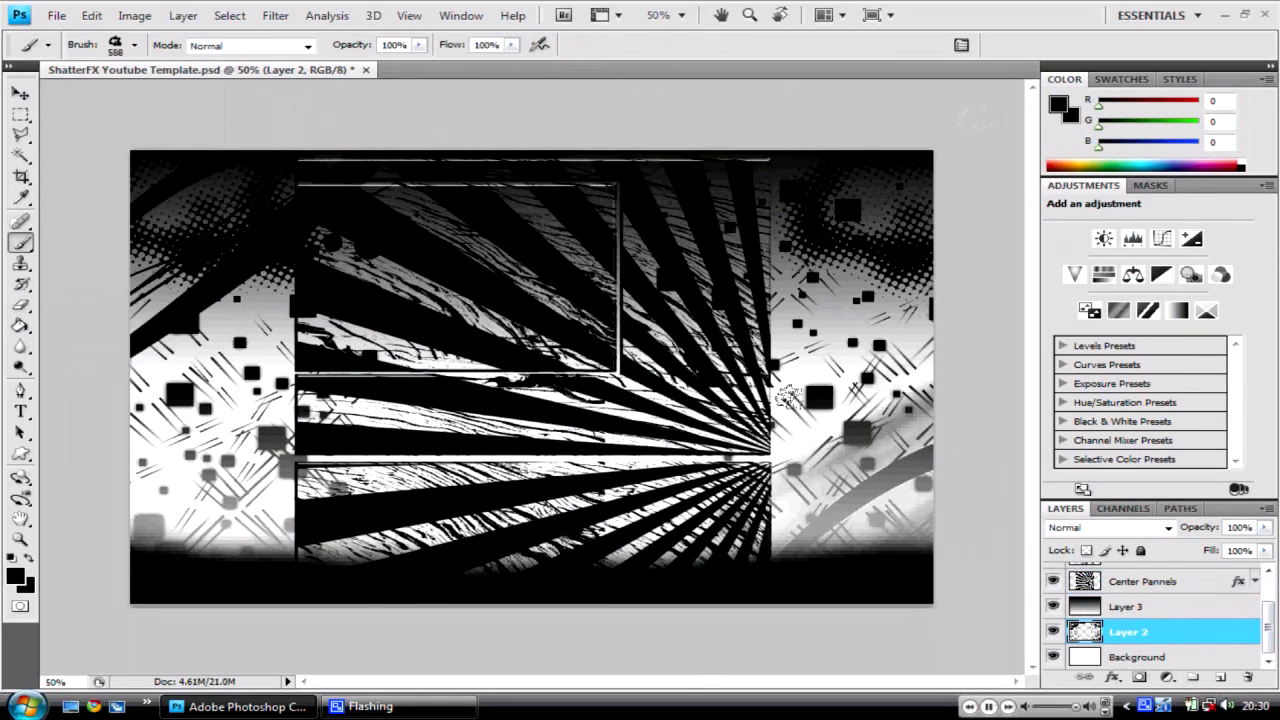
- Brush circle and scaffold-like grunge shapes on Layer 2, then start a new text layer on the canvas
click(1144, 580)
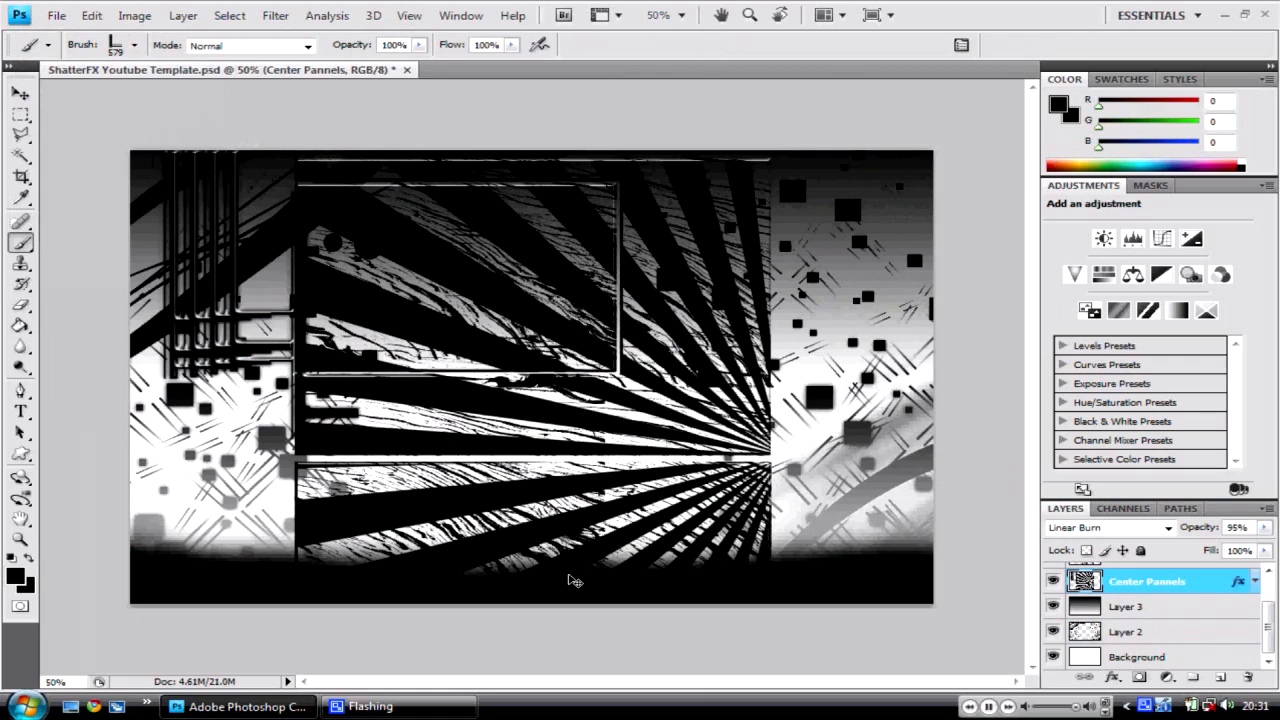
click(1128, 632)
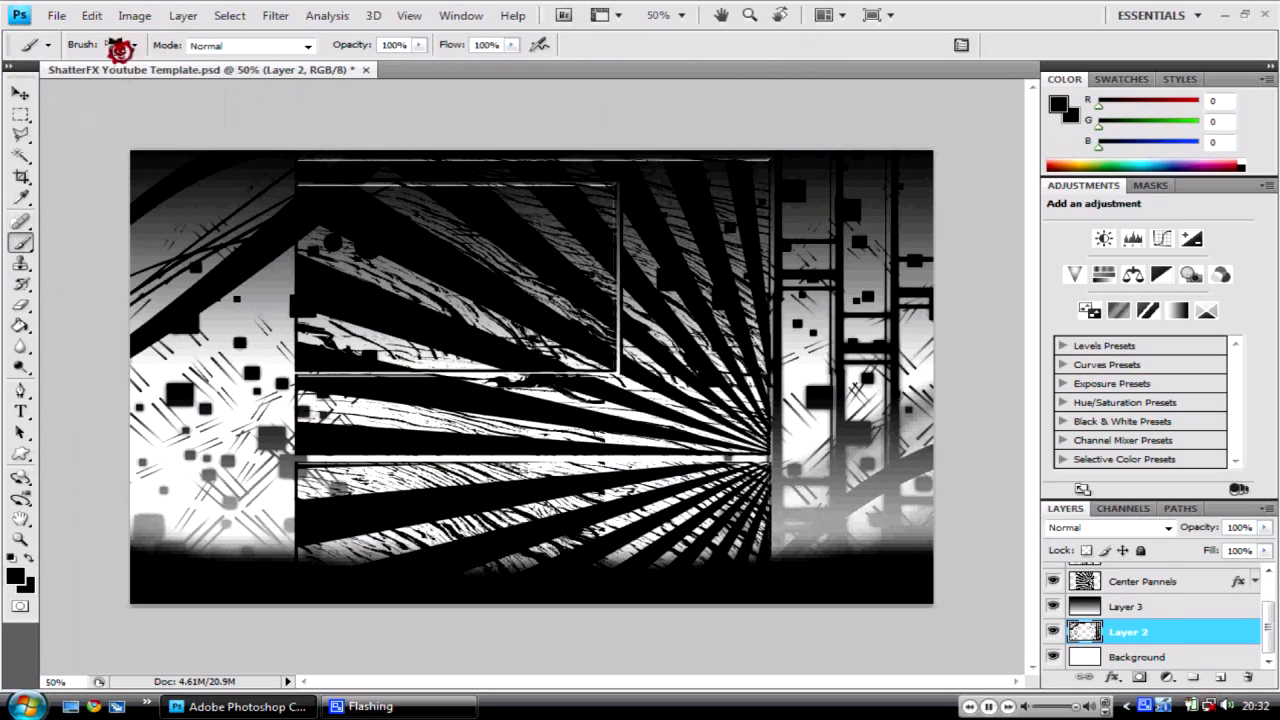
click(132, 44)
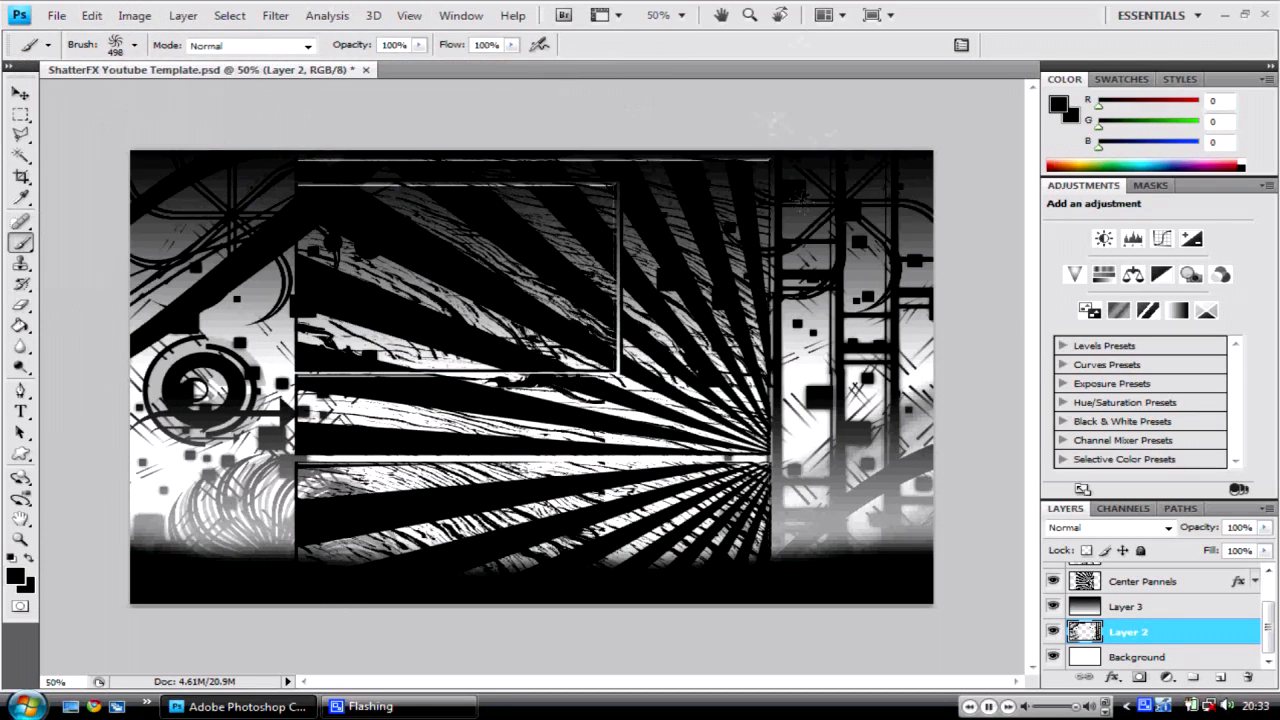
click(1104, 528)
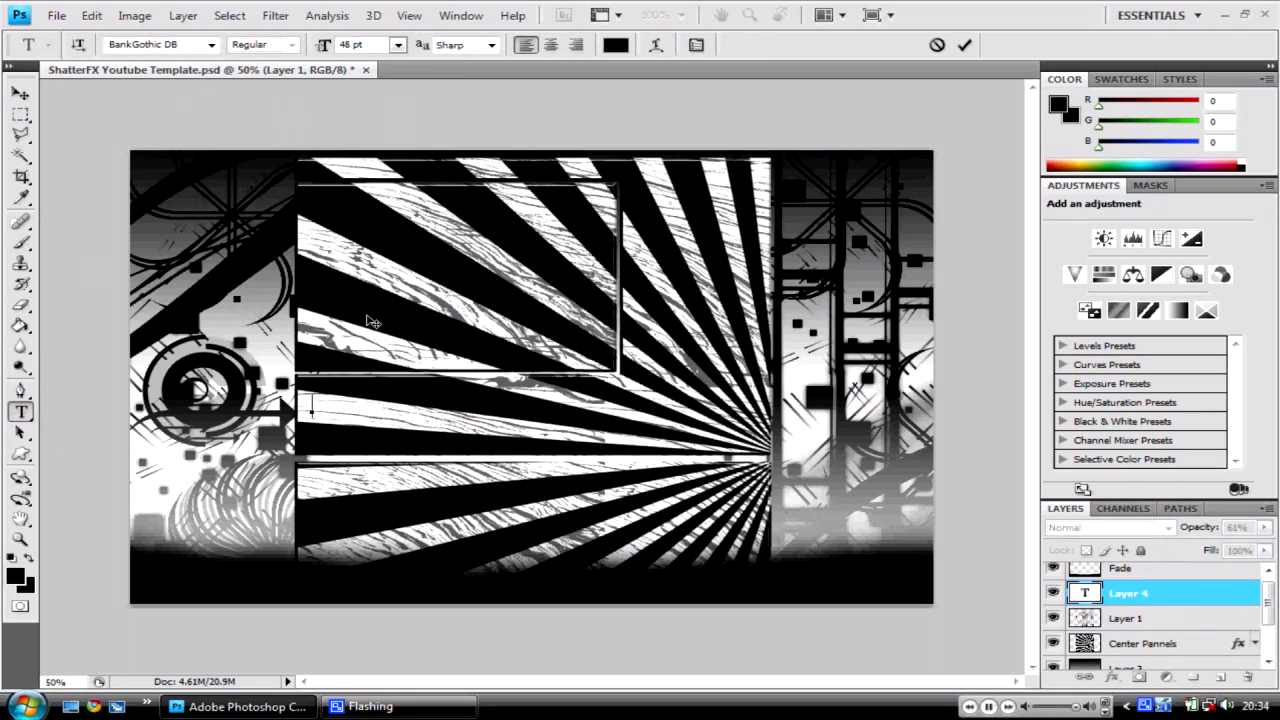
- Add the 'FEATURED VIDEO' heading over the rays with a flipped, fading reflection beneath it
text(FEATURES)
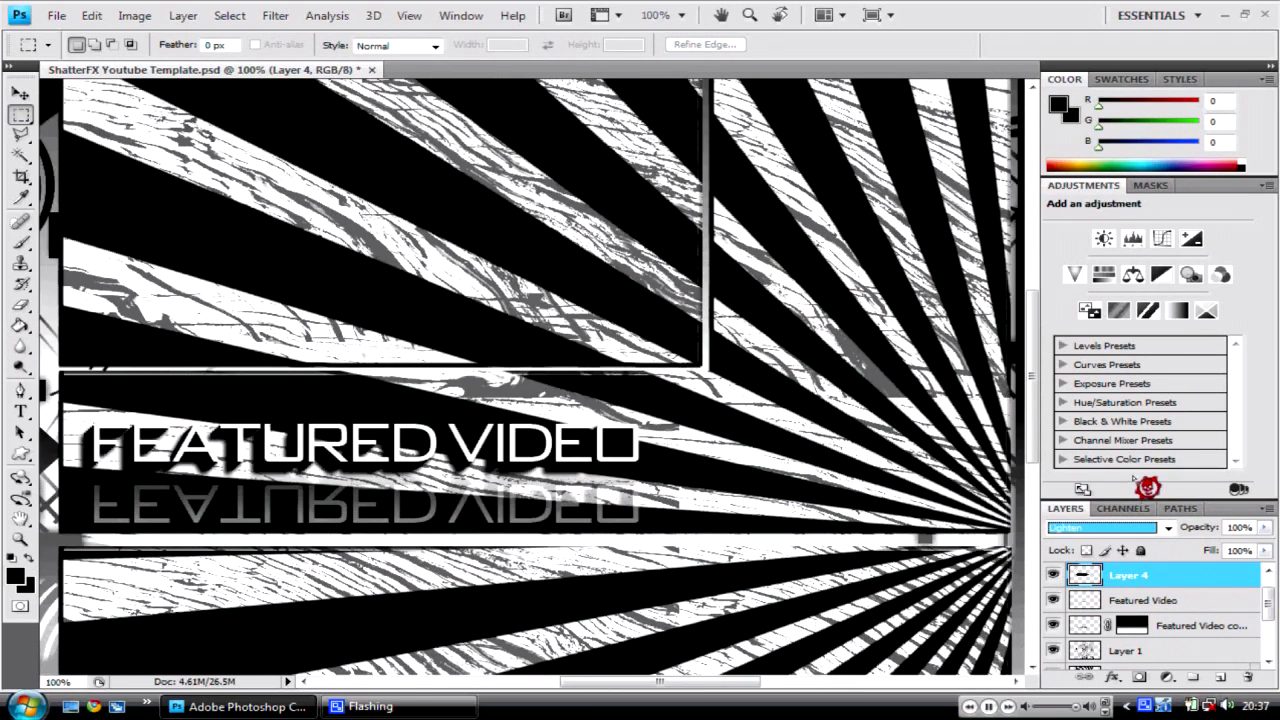
- Lower Layer 4's opacity and duplicate it before saving as 'ShatterFX - Weekly BG Episode 1' PSD
click(20, 94)
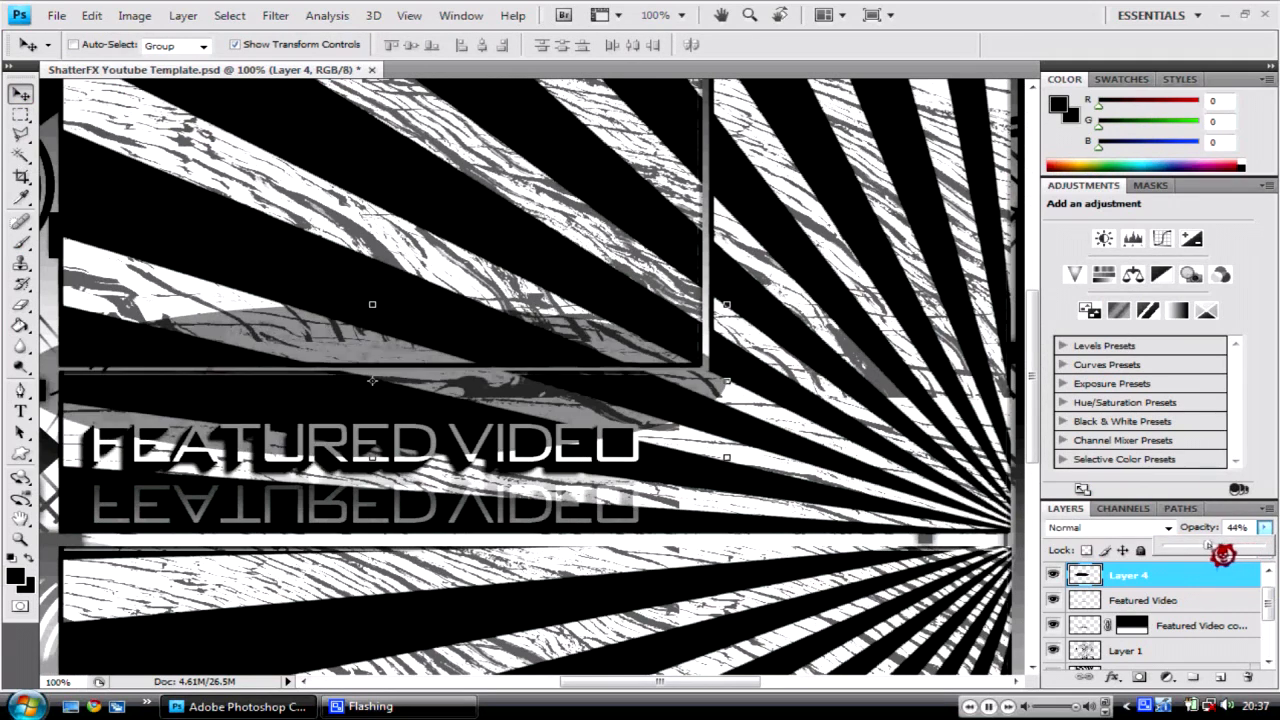
click(20, 112)
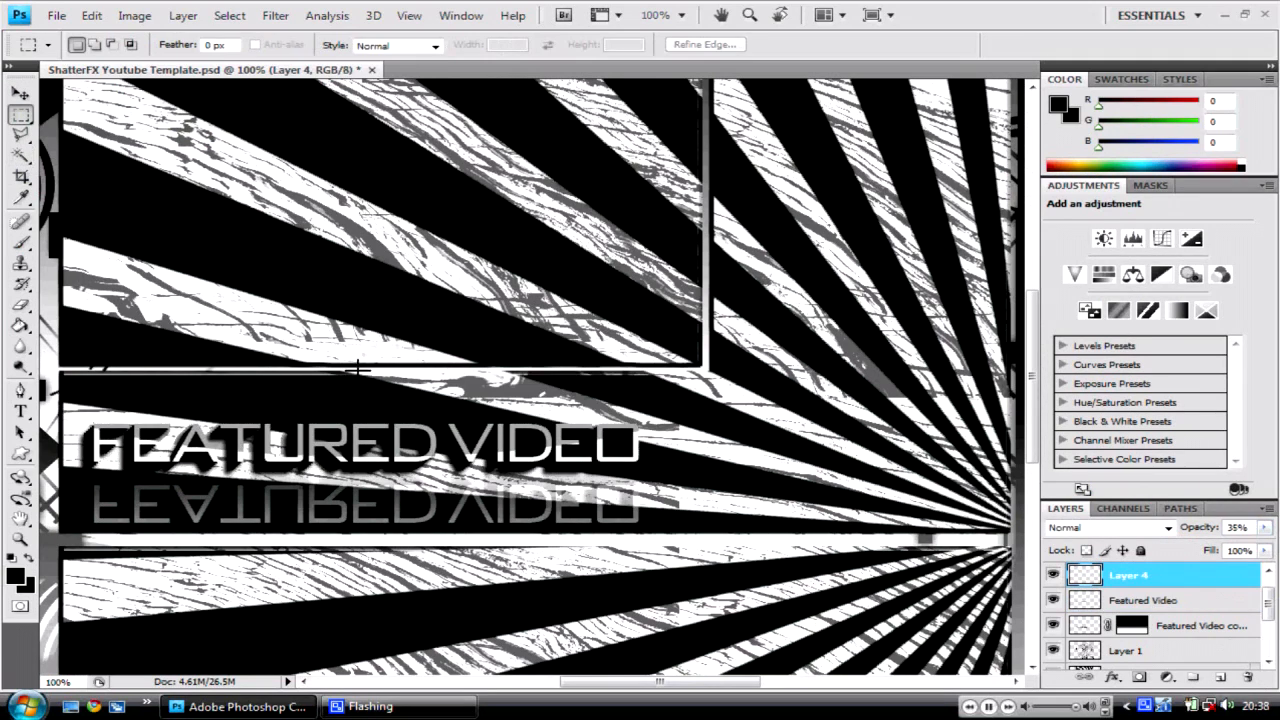
click(1144, 600)
text(ShatterFX - Weekly BG Episode 1)
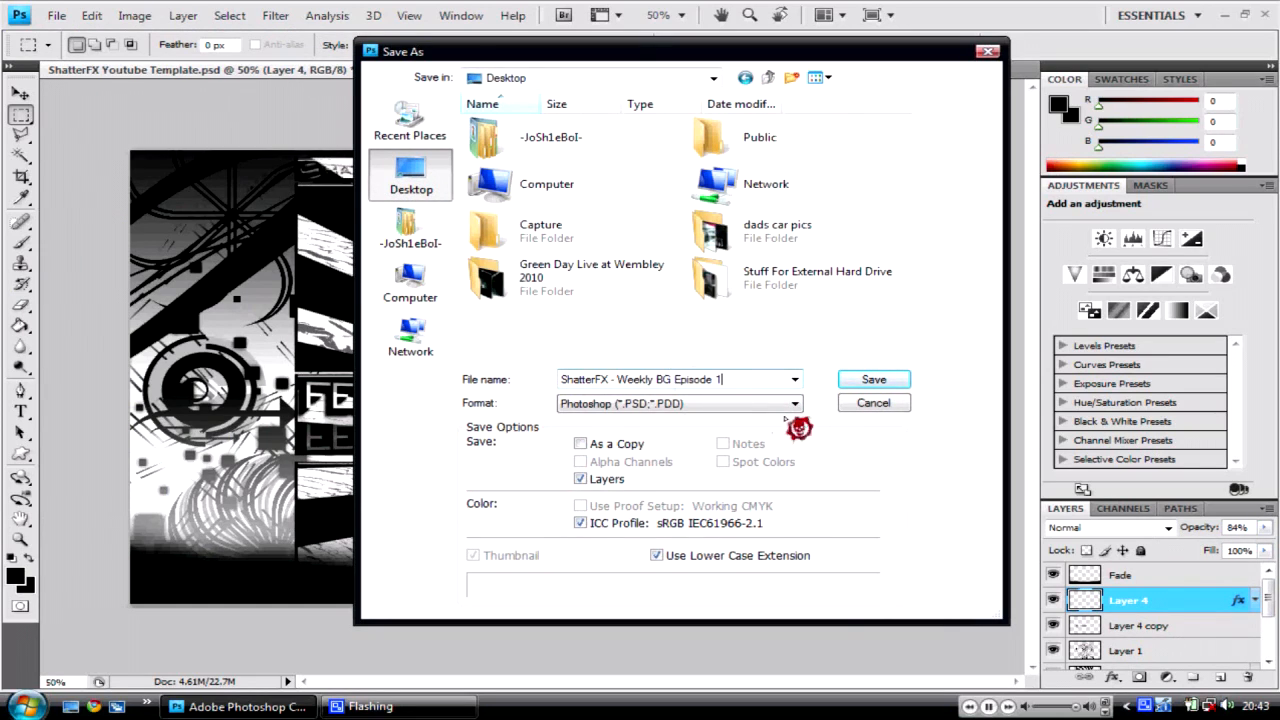
- Save the finished background to the Desktop as a Photoshop PSD file
click(872, 380)
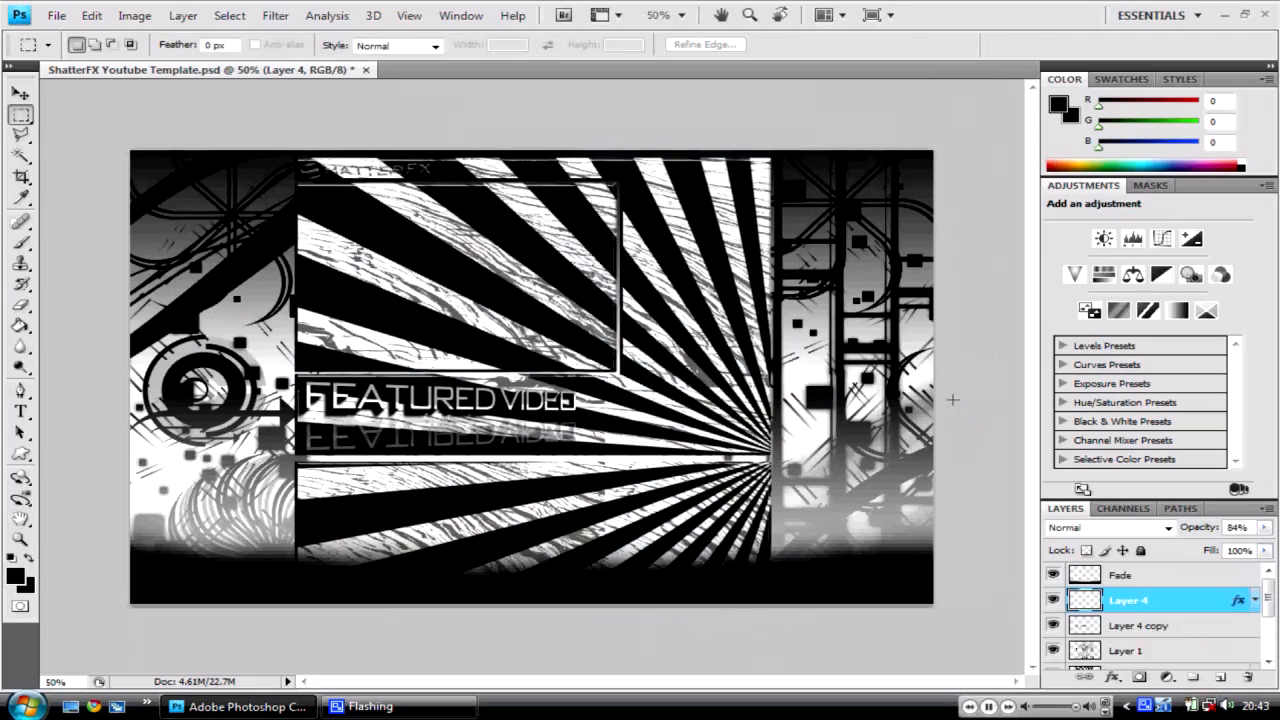
key(ctrl+shift+s)
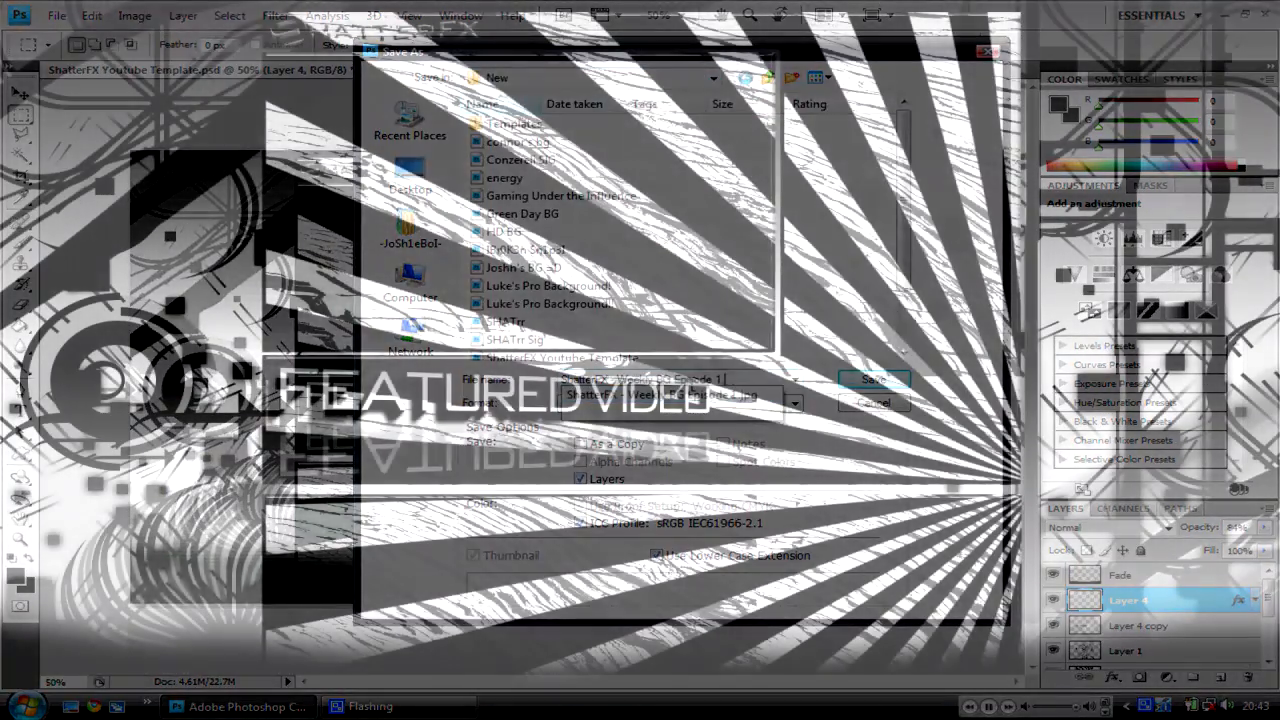